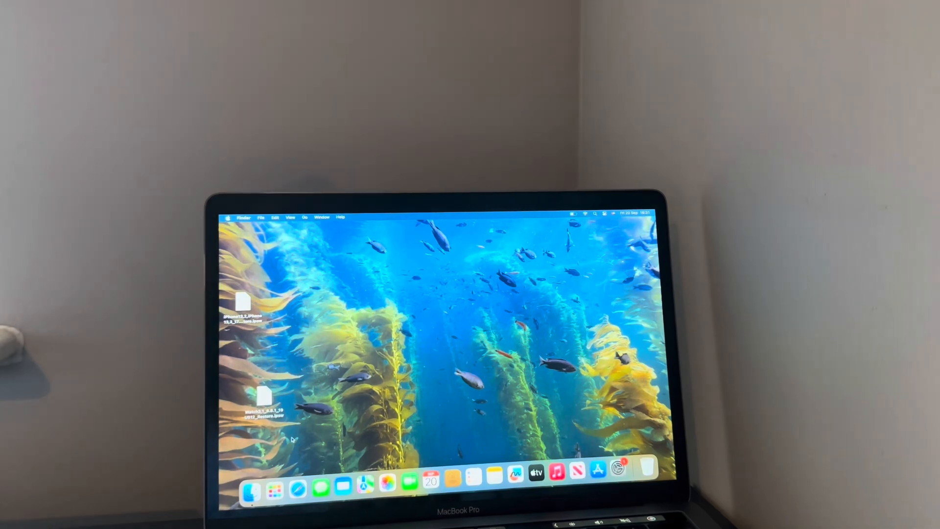
- Launch iHello HFZ Premium v1.3 so it shows 'Waiting for device'
click(274, 490)
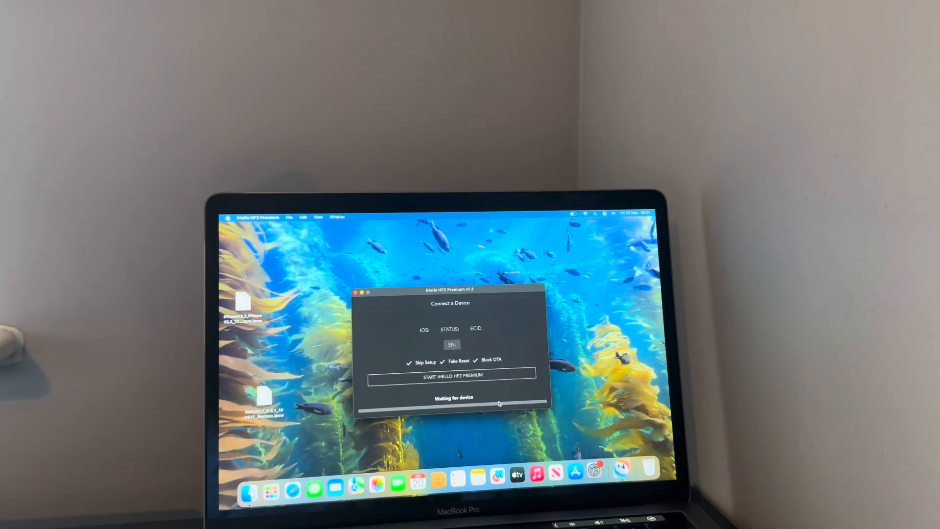
mouse_move(497, 397)
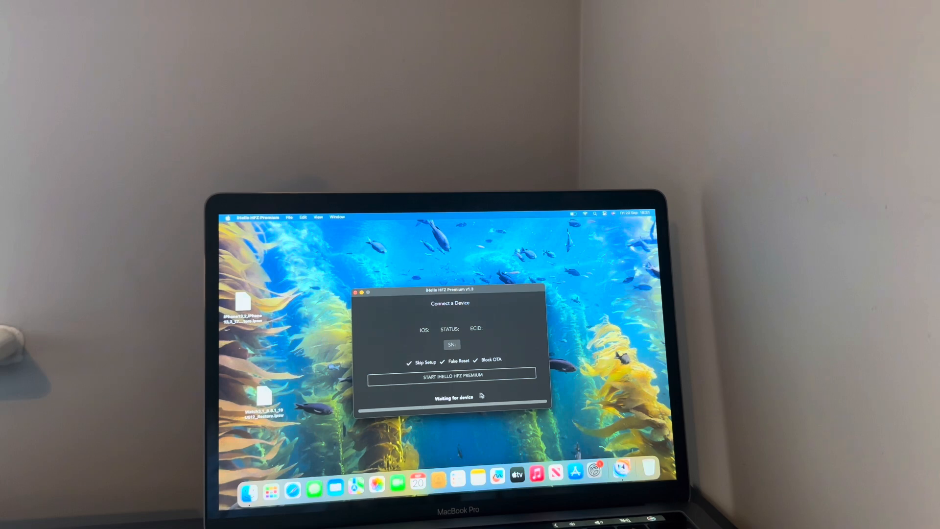
mouse_move(474, 396)
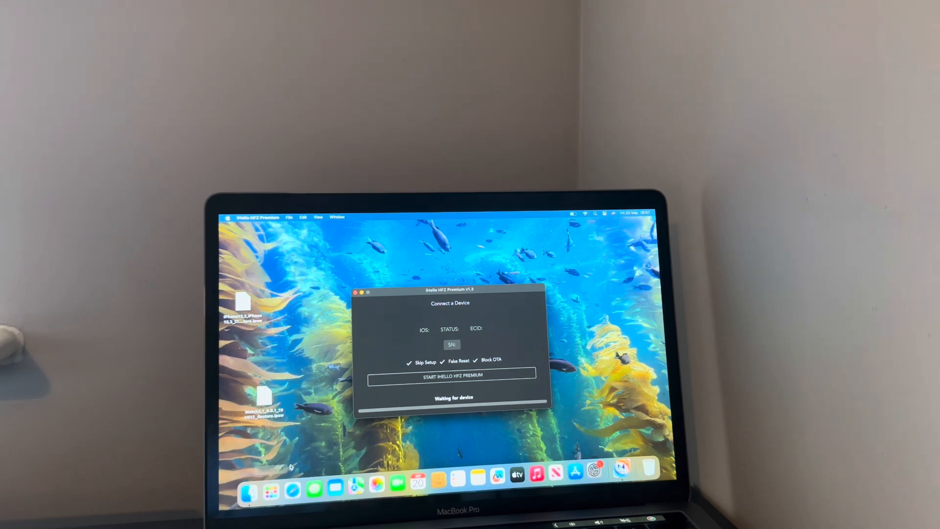
mouse_move(293, 468)
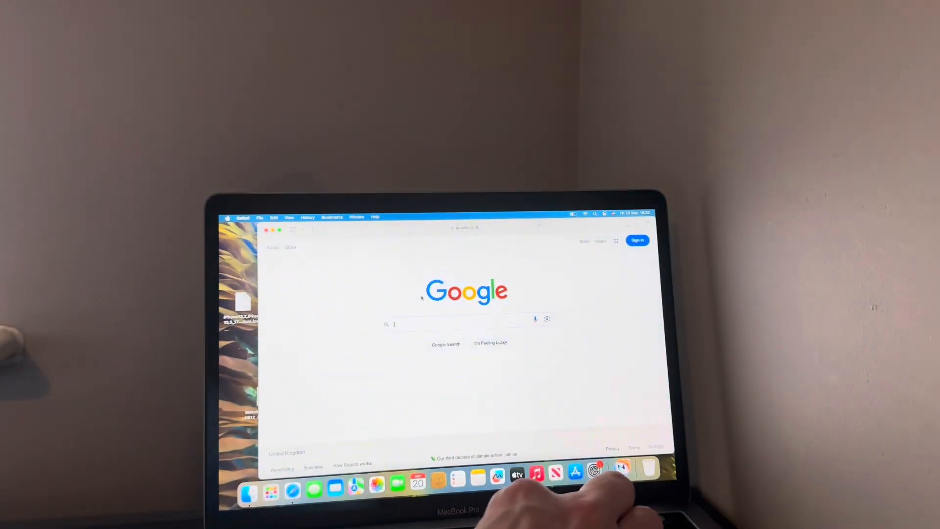
- Search Google for 'just a tech' and open the Just a Tech result
text(just a tech)
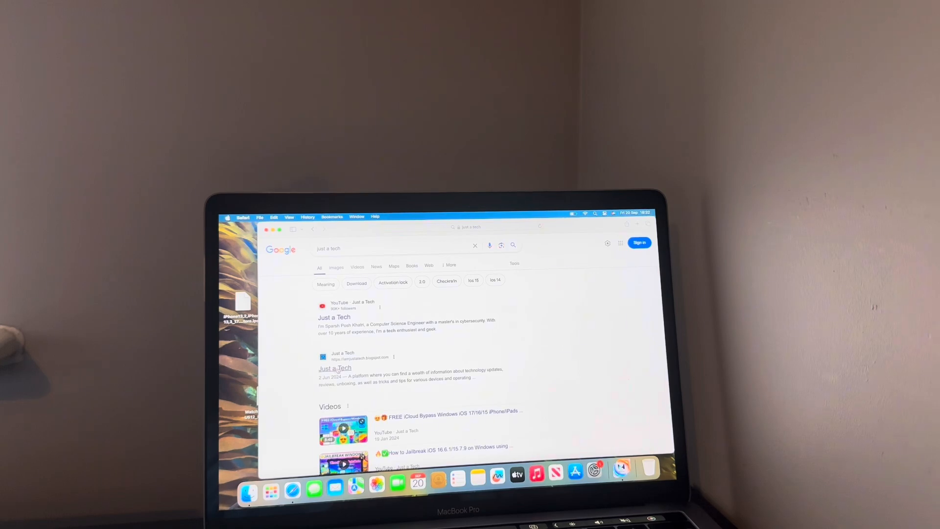
click(335, 367)
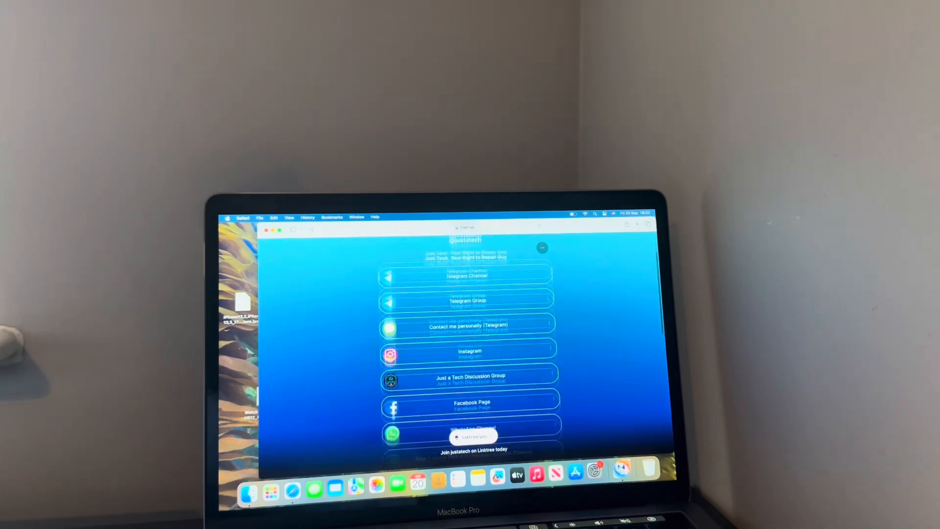
- Scroll through the justatech Linktree links and back to the profile header
scroll(down, 3)
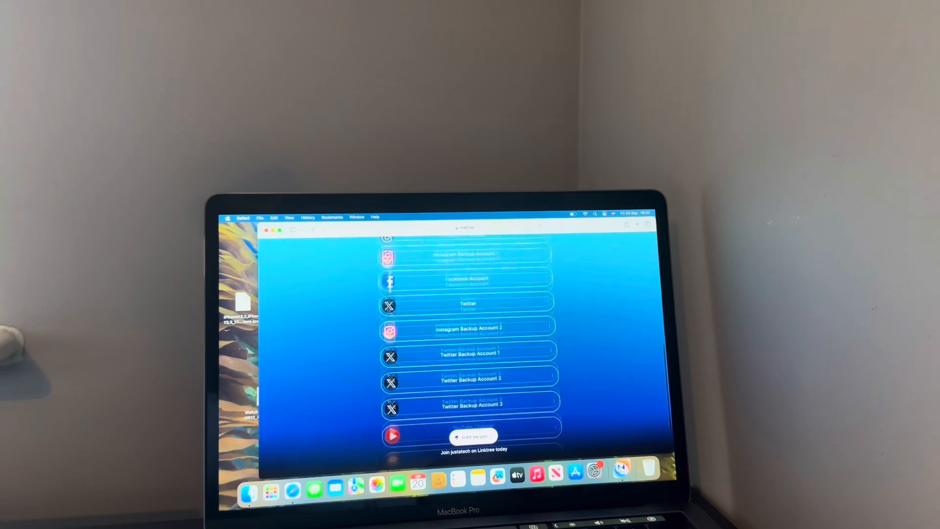
scroll(up, 3)
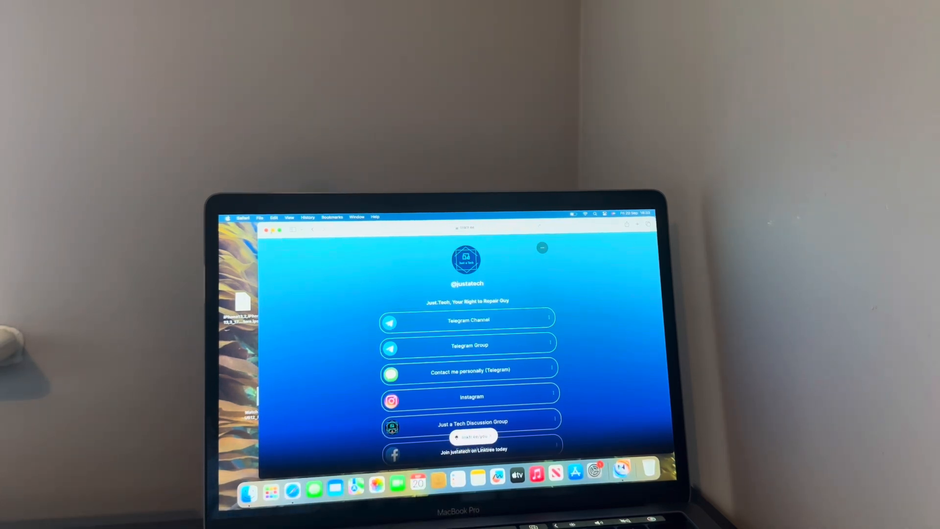
- Quit Safari, then start iHello HFZ Premium on the detected iPhone 7 Plus
click(243, 218)
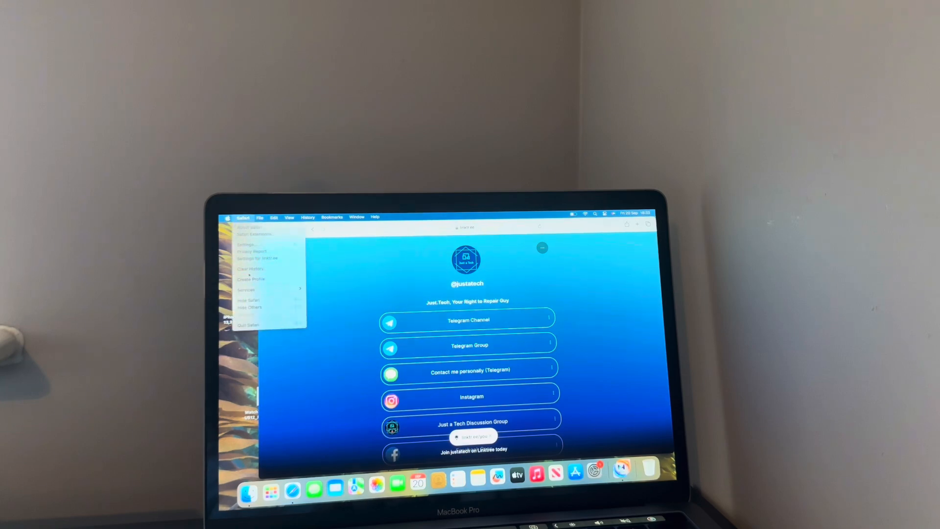
mouse_move(248, 325)
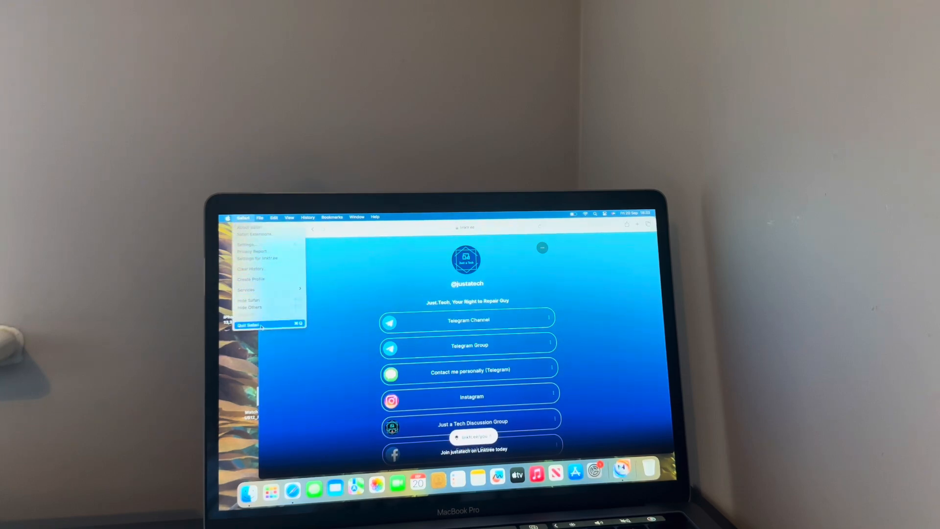
click(246, 325)
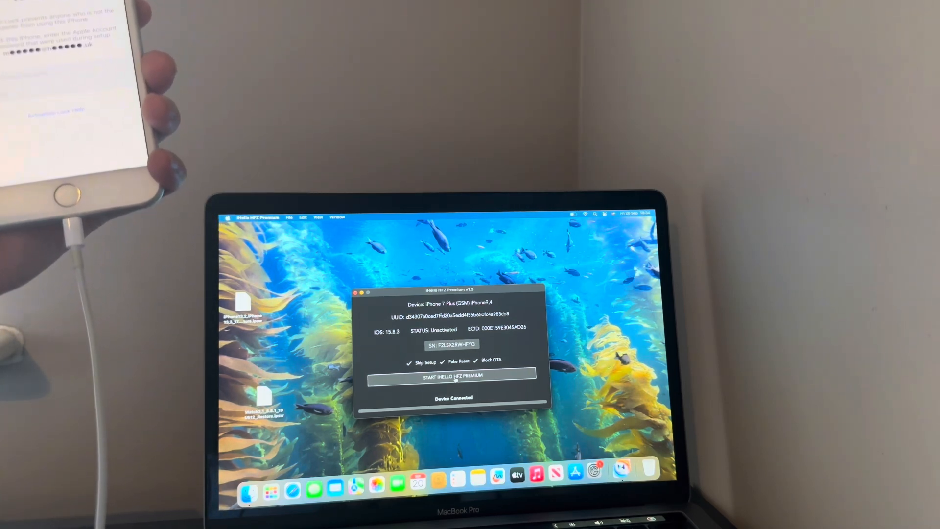
click(452, 376)
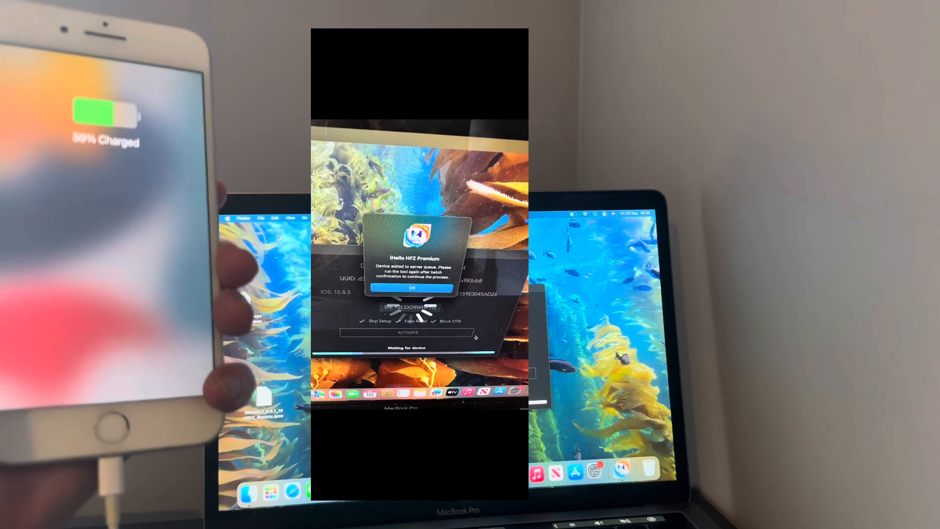
- Acknowledge the 'Device added to server queue' alert with OK
click(409, 288)
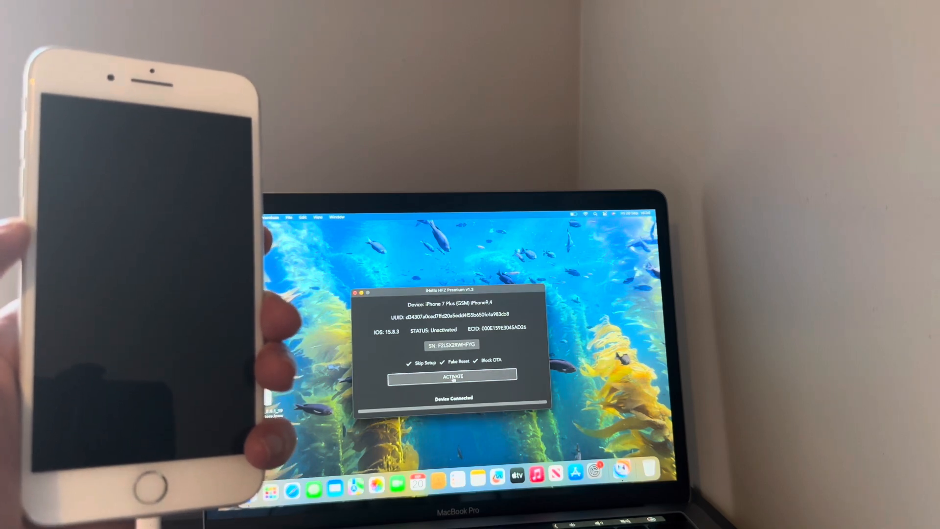
- Activate the connected, unactivated iPhone 7 Plus
click(453, 376)
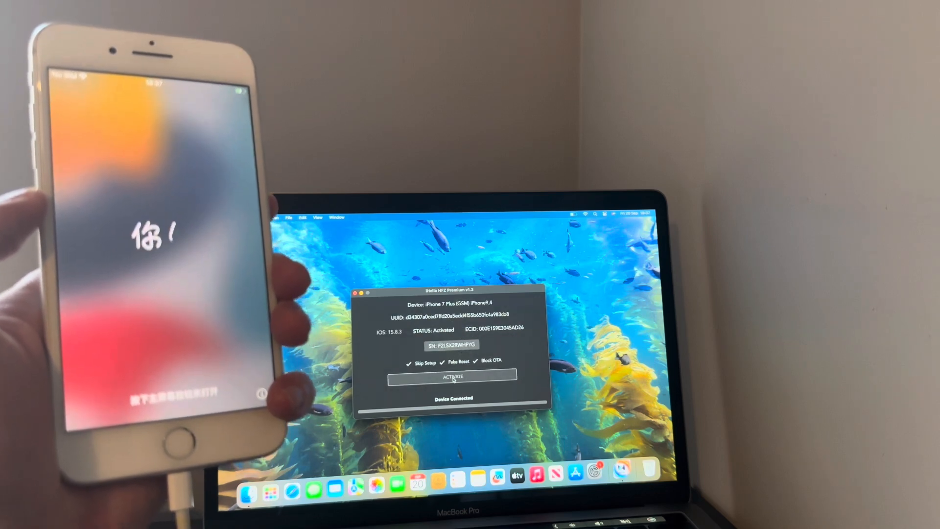
- Activate the iPhone with Skip Setup, Fake Reset and Block OTA enabled
click(452, 376)
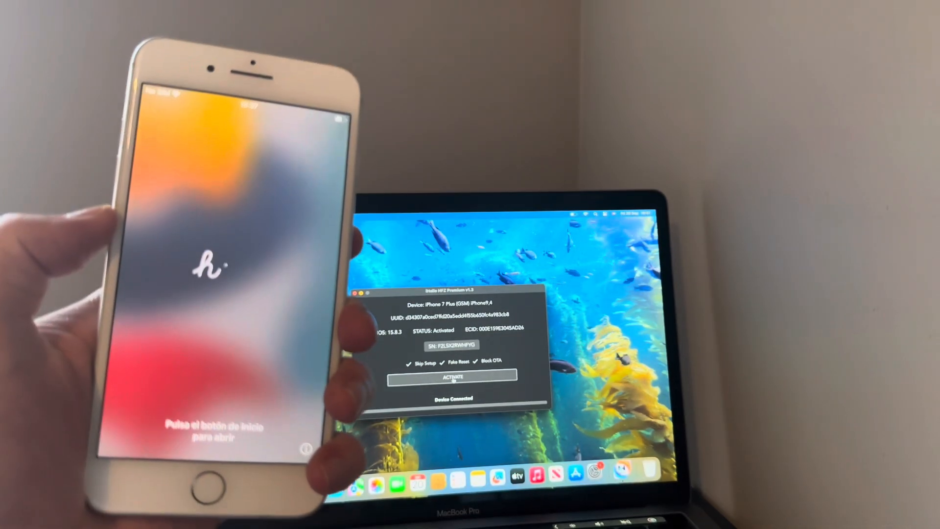
- Begin setup in English, accept the data and privacy notice, and skip Touch ID
click(452, 376)
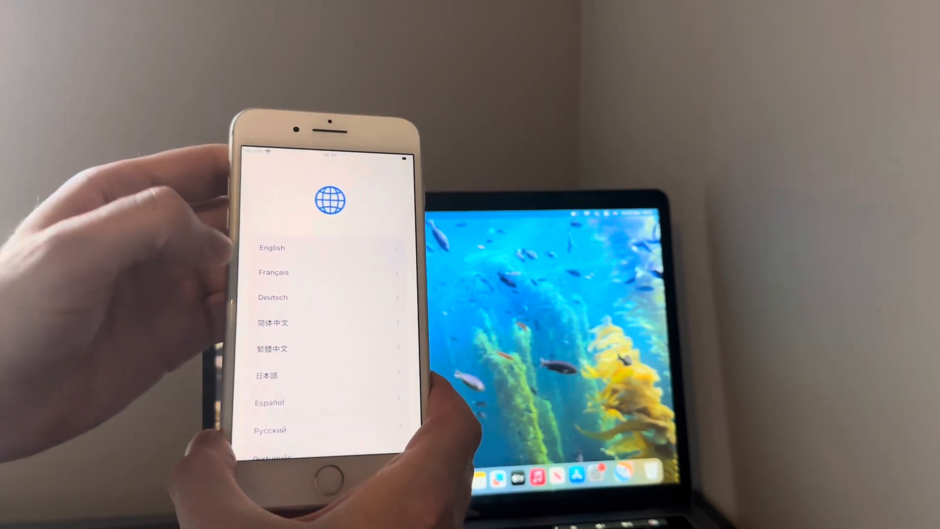
click(271, 248)
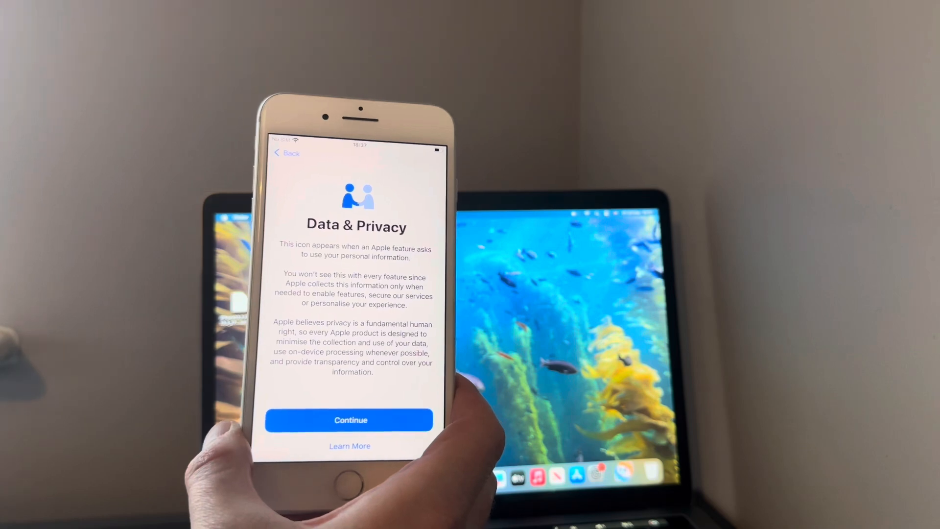
click(350, 421)
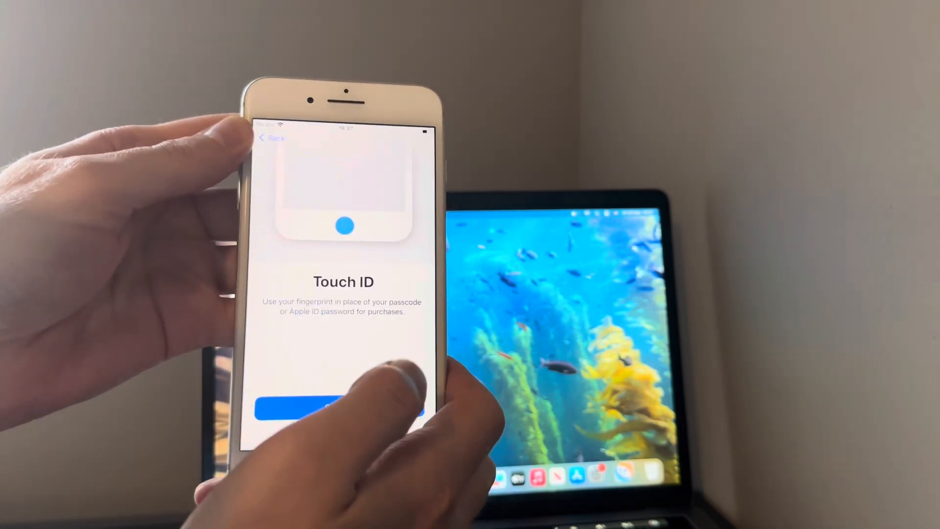
click(344, 409)
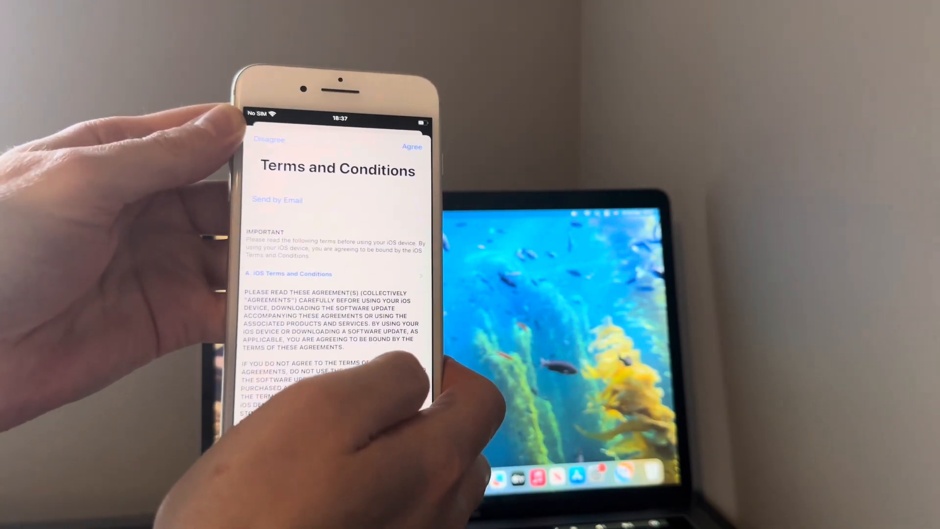
- Agree to terms, disable location services, pass Siri and Screen Time, keep Standard zoom
click(412, 146)
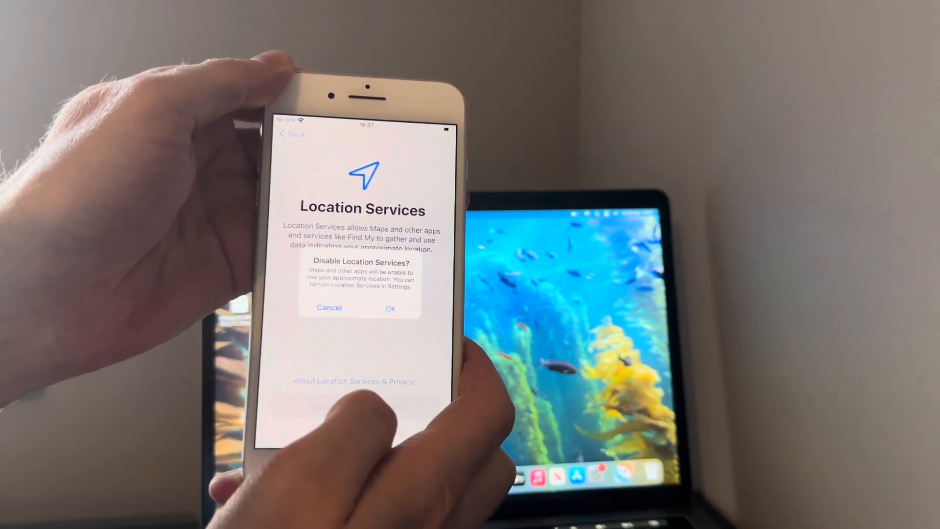
click(390, 308)
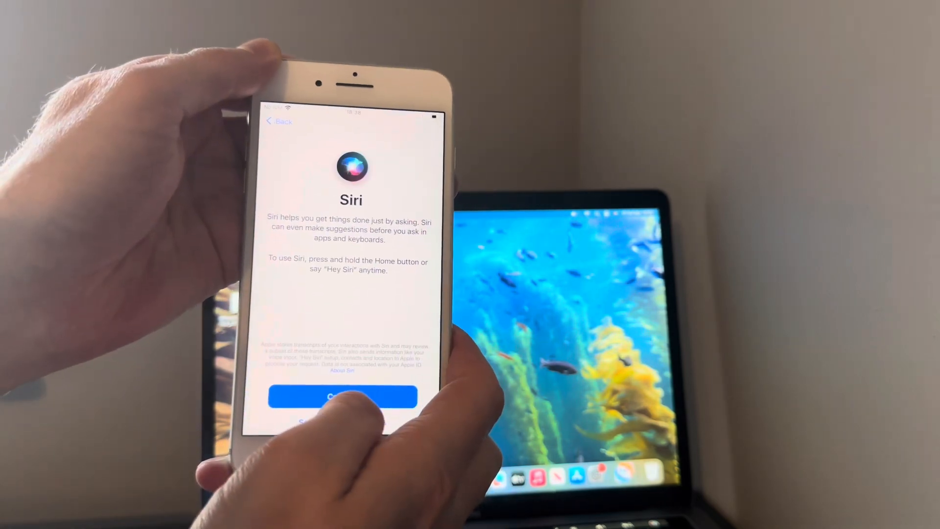
click(342, 397)
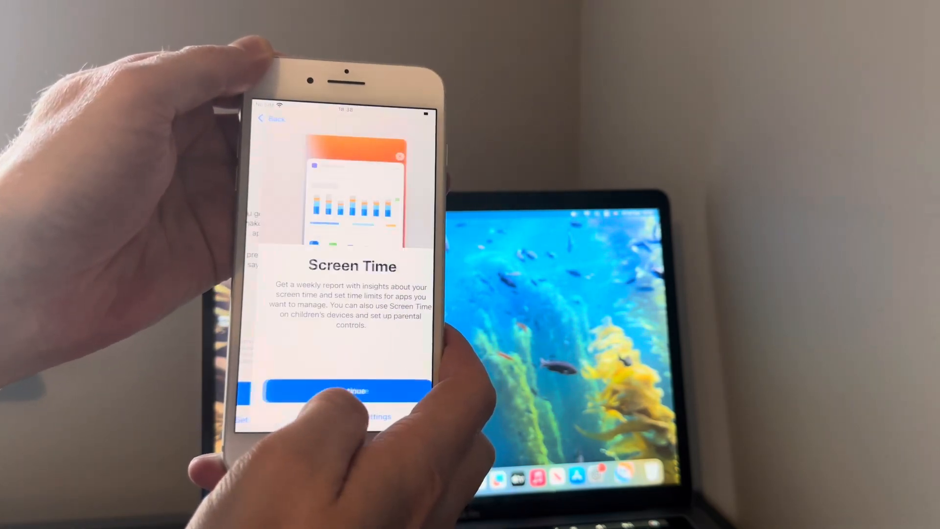
click(347, 391)
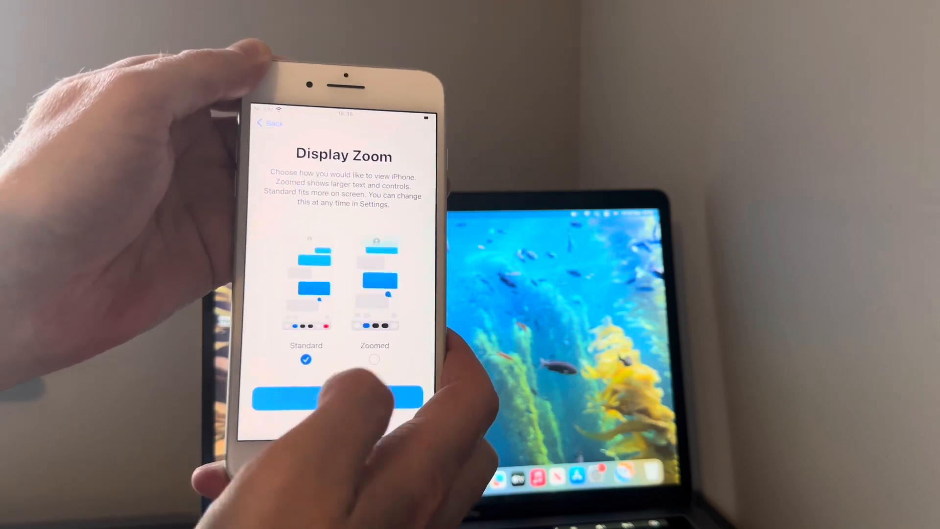
click(344, 398)
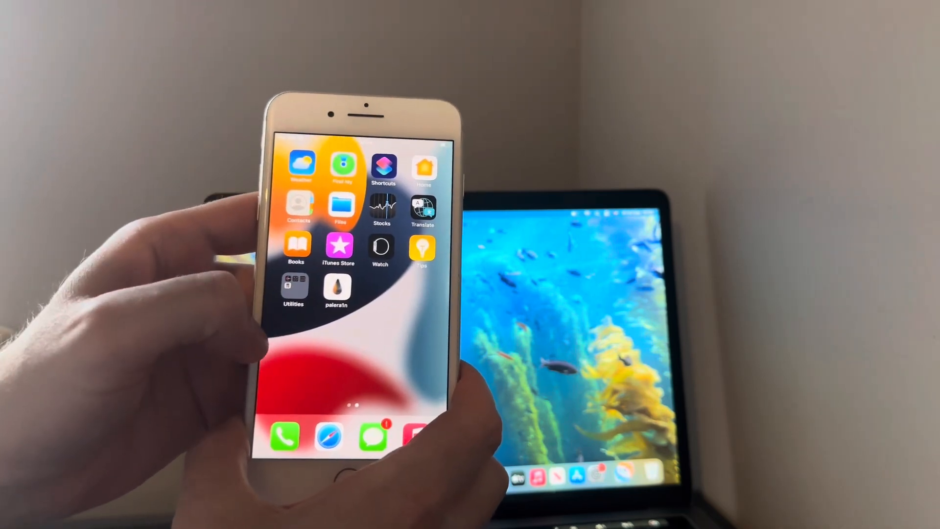
- Respond to the Network Provider Settings Update alert on the iPhone
scroll(right, 3)
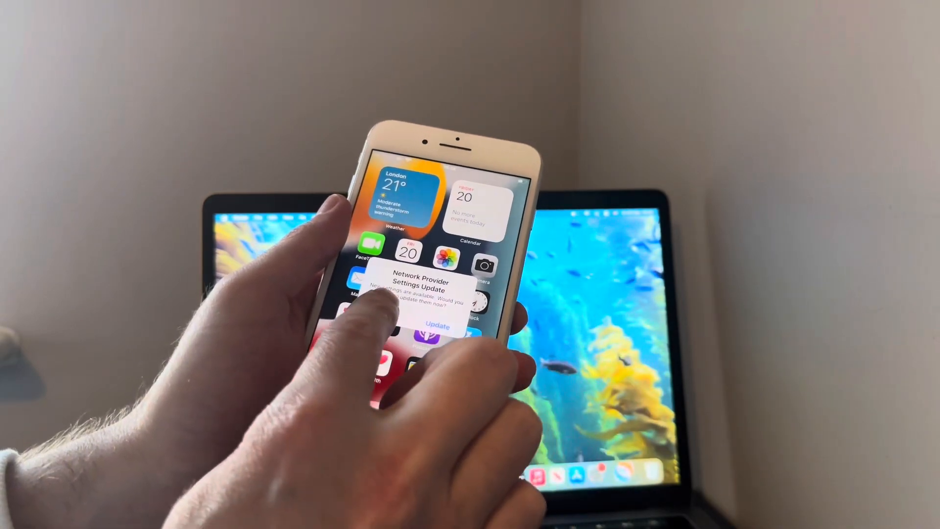
click(437, 325)
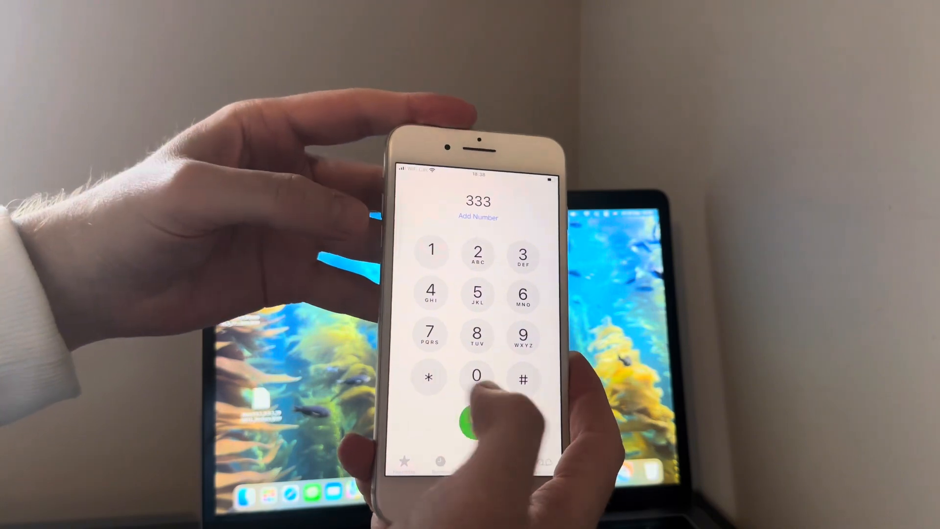
- Dial 333 as a test call from the Phone keypad
click(477, 418)
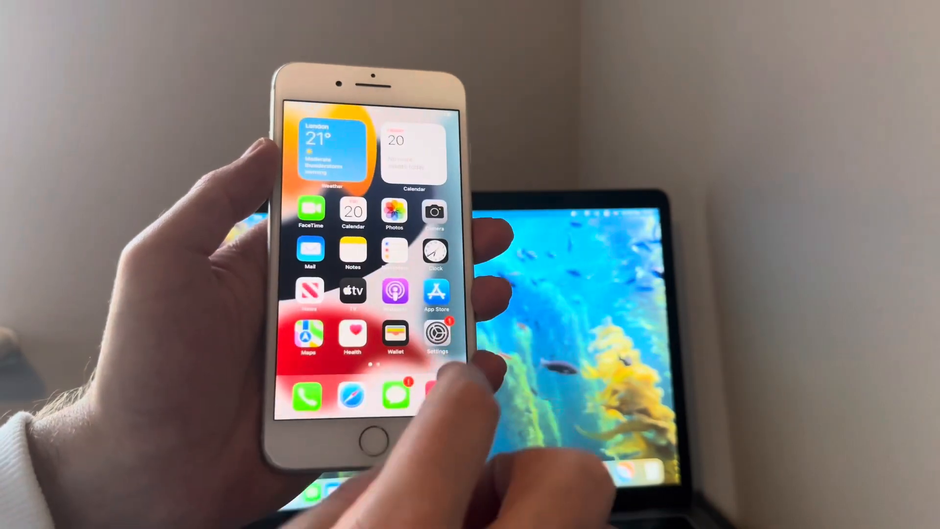
click(352, 395)
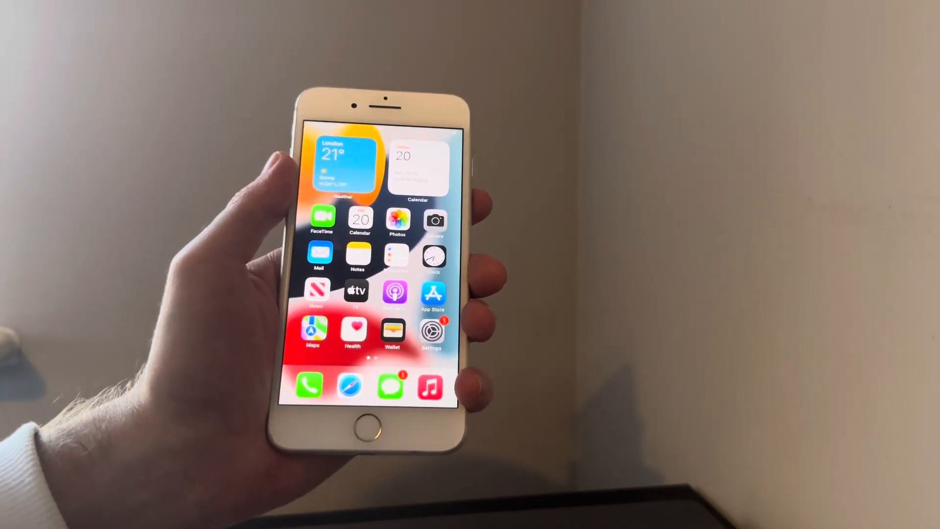
scroll(left, 3)
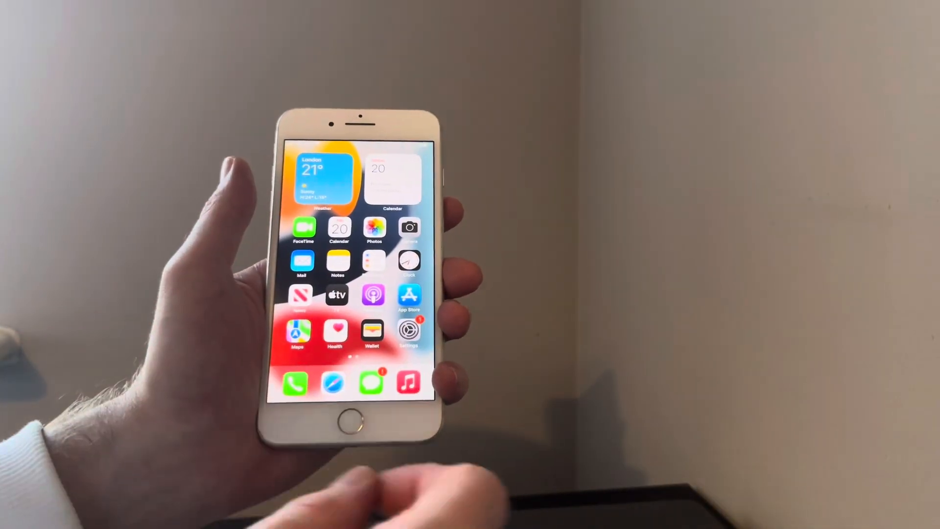
scroll(left, 3)
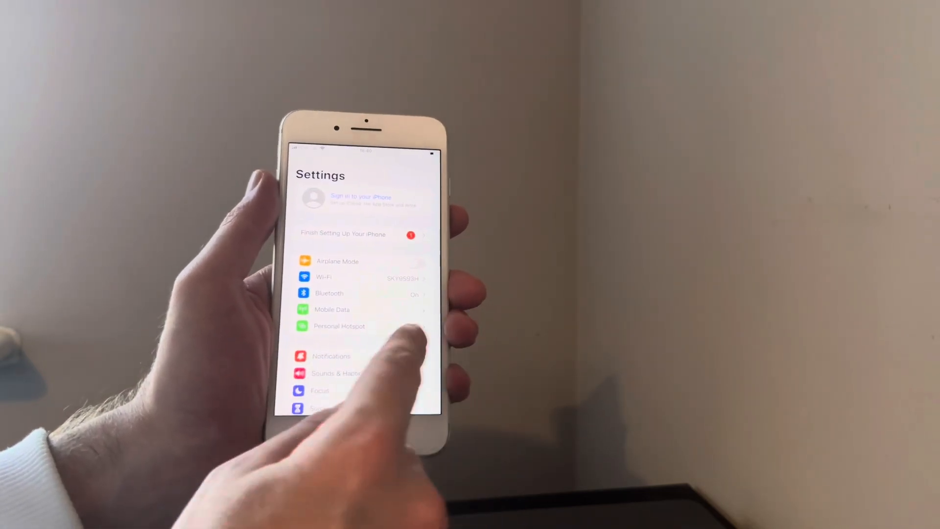
scroll(down, 3)
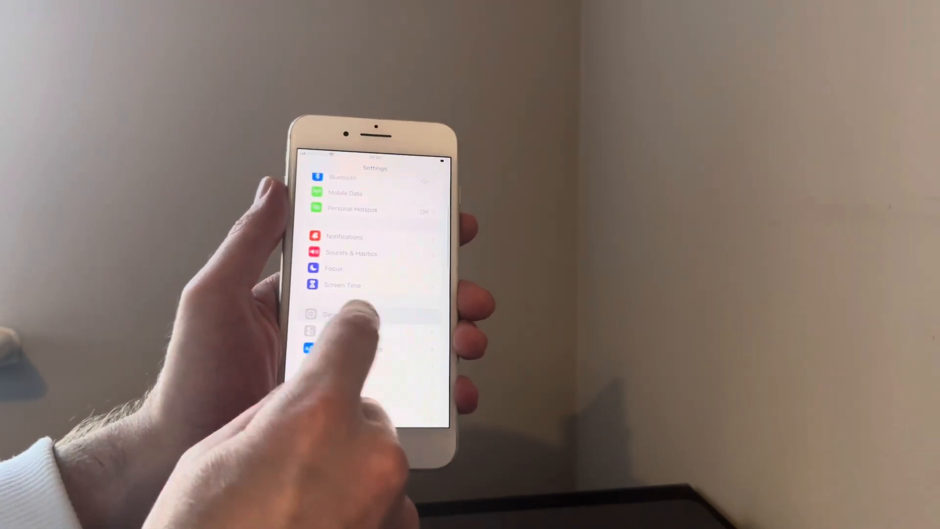
click(335, 314)
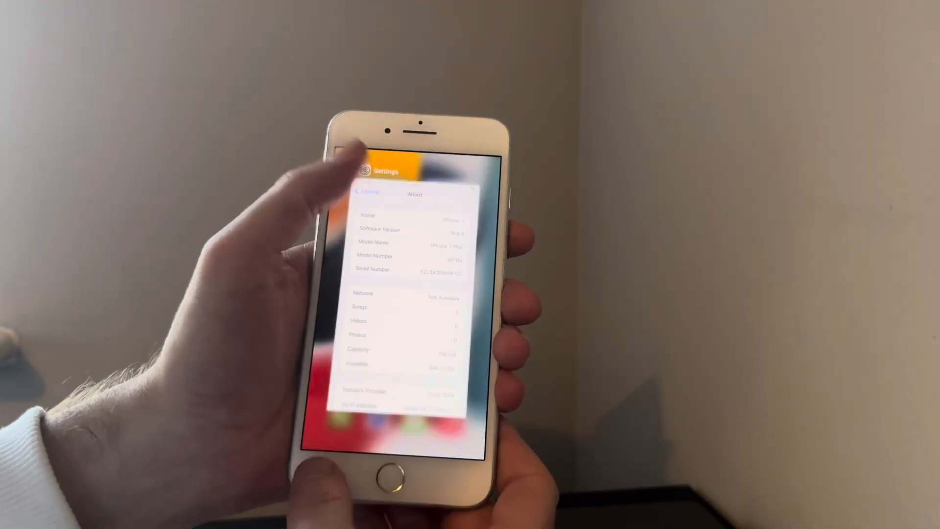
click(404, 468)
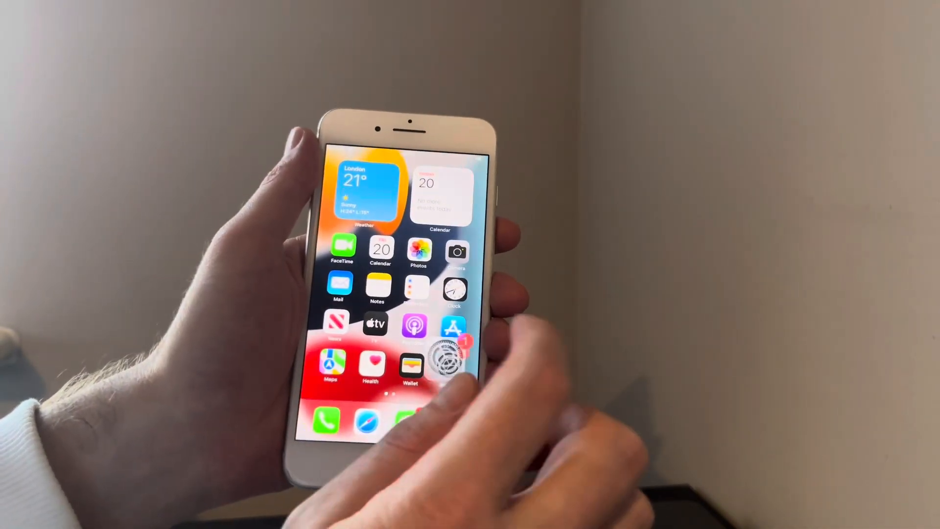
- Erase all content via Settings > General, then unlock the iPhone to its fresh home screen
click(446, 359)
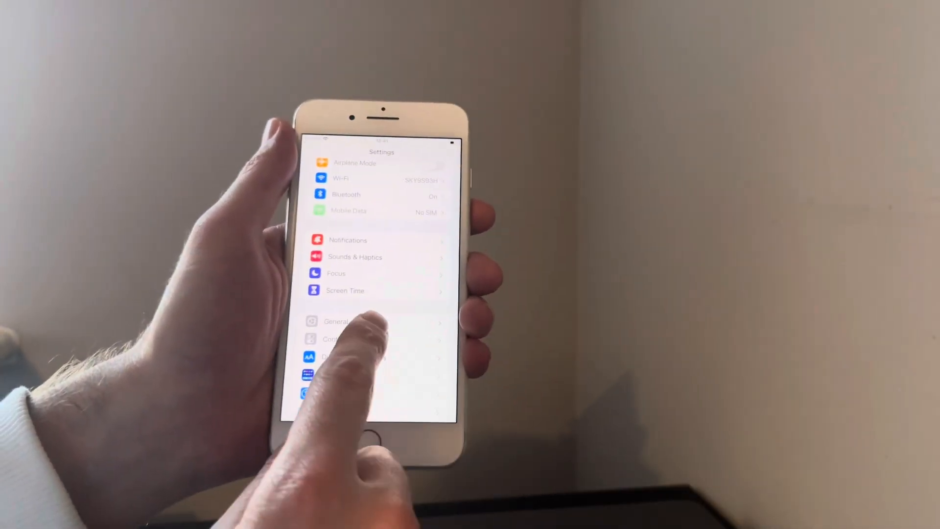
click(337, 321)
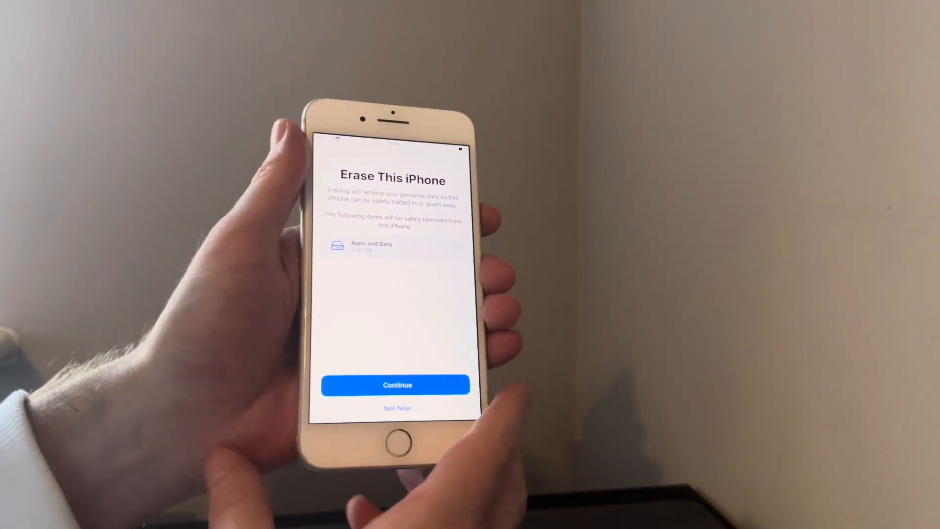
click(395, 384)
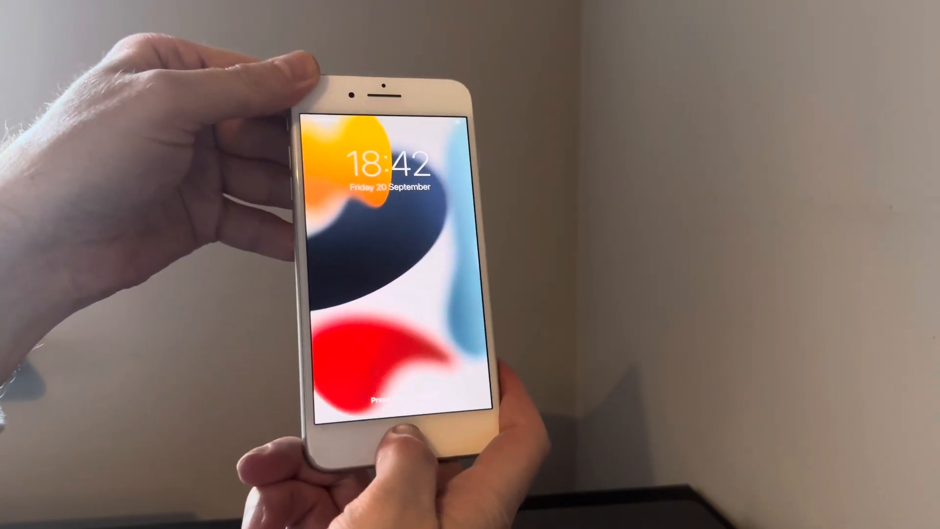
click(412, 456)
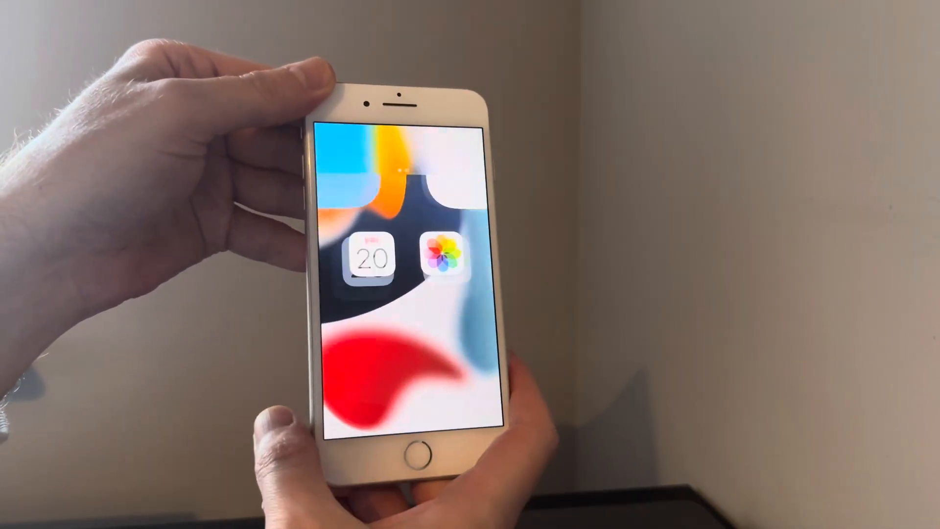